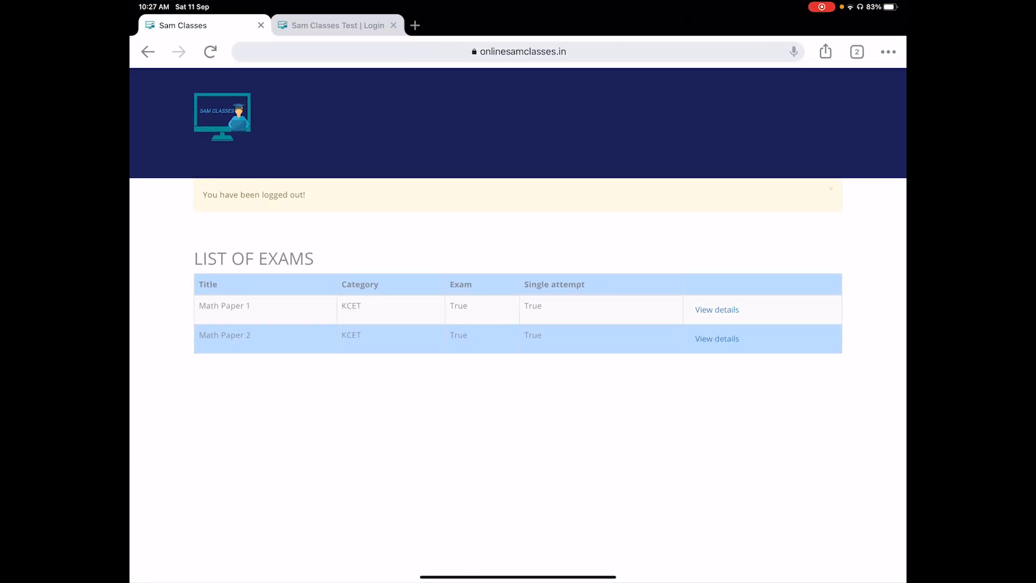
- Load onlinesamclasses.in in a new tab and log the teacher account out via the user menu
click(415, 25)
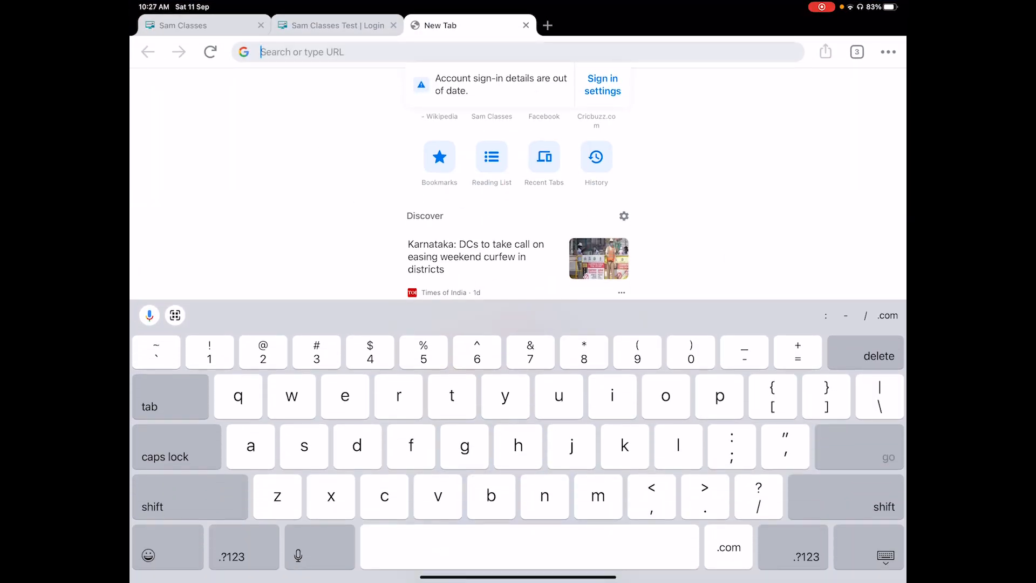
text(onlinesamclasses.in)
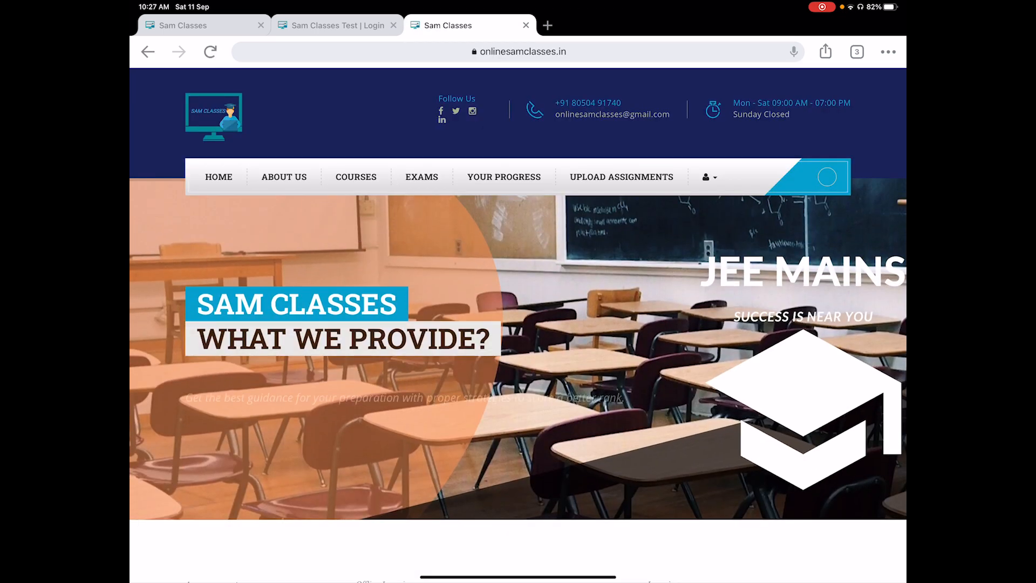
click(709, 177)
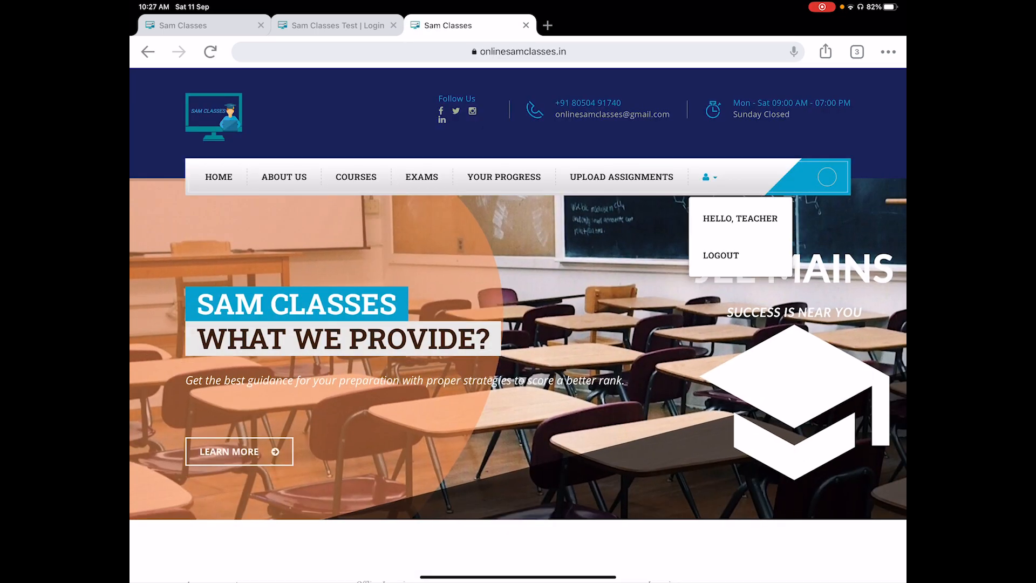
click(721, 255)
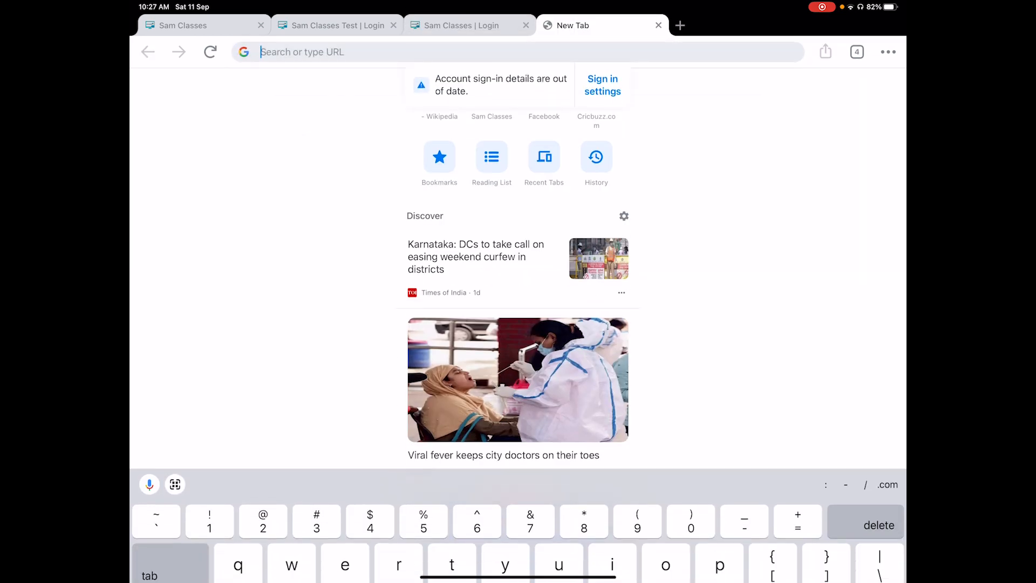
- Load the logged-out Sam Classes homepage and reach the Login page from the user menu
text(onlinesamclasses.in)
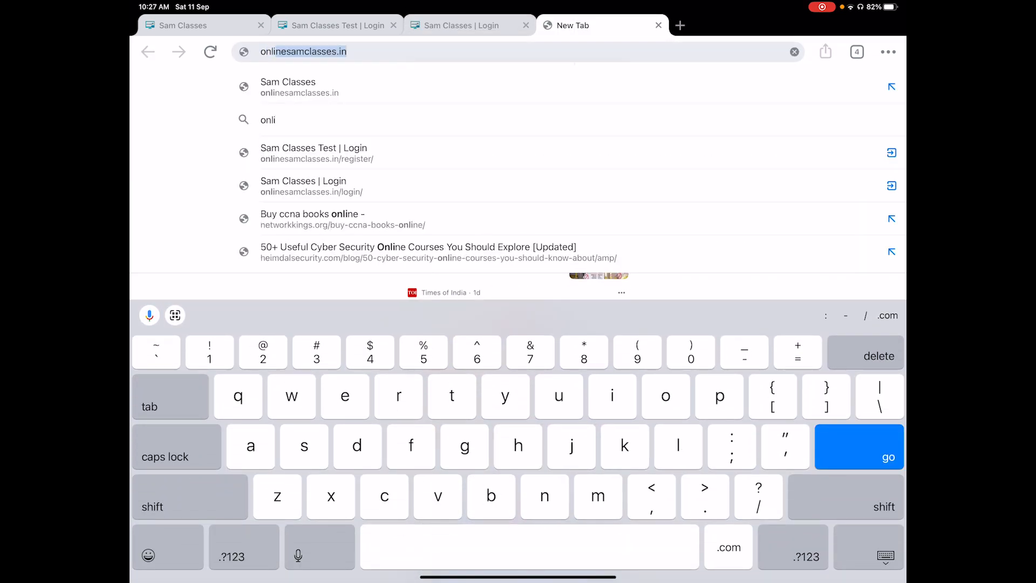
click(288, 86)
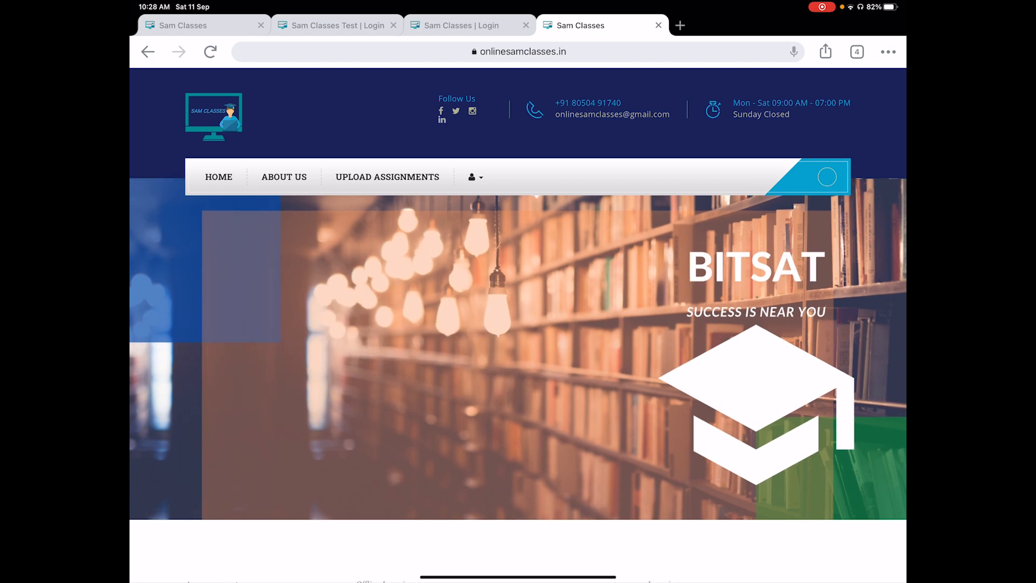
click(472, 176)
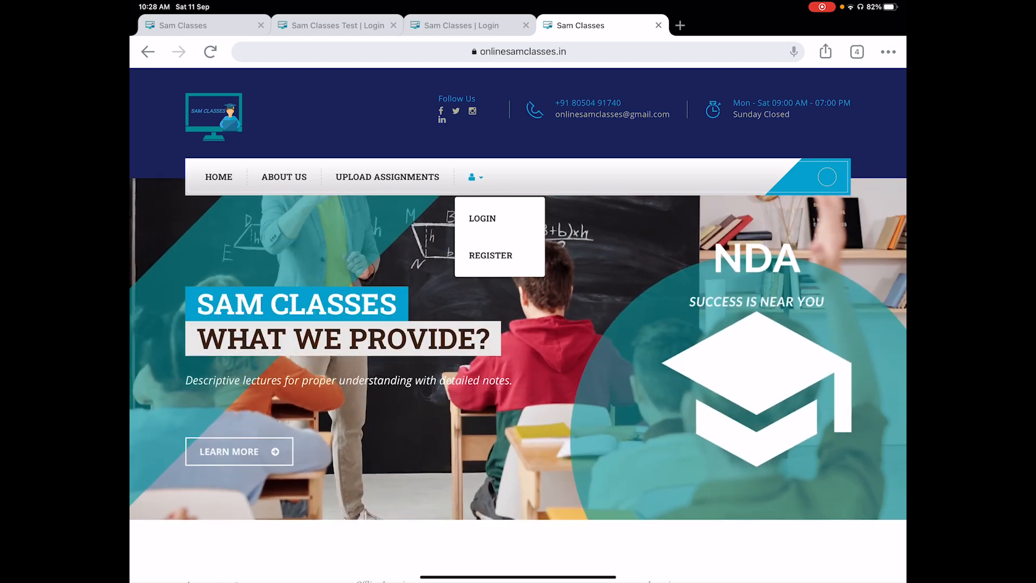
click(491, 255)
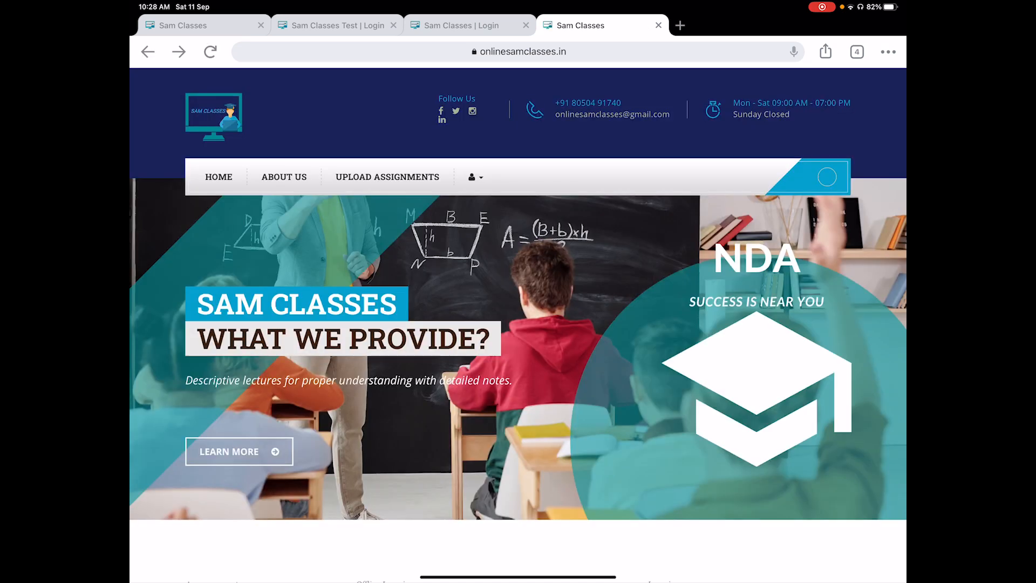
click(473, 177)
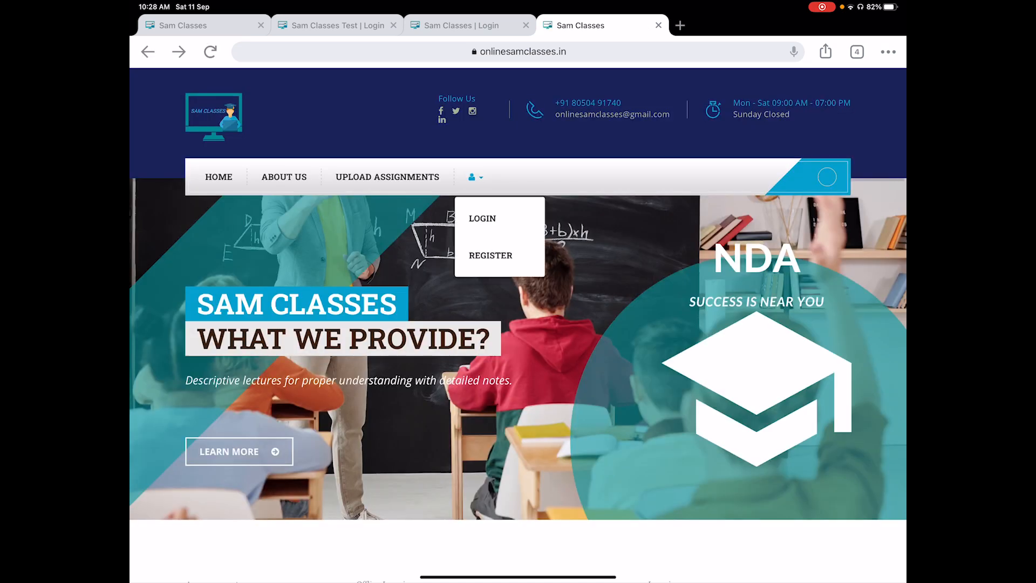
click(482, 219)
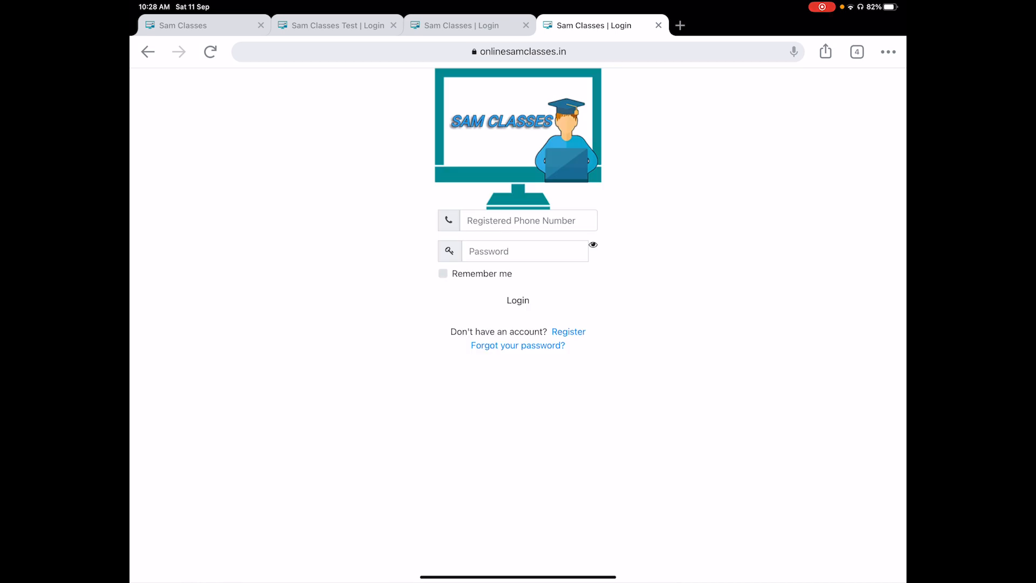
- Enter the student's registered phone number and password and submit the login
click(527, 220)
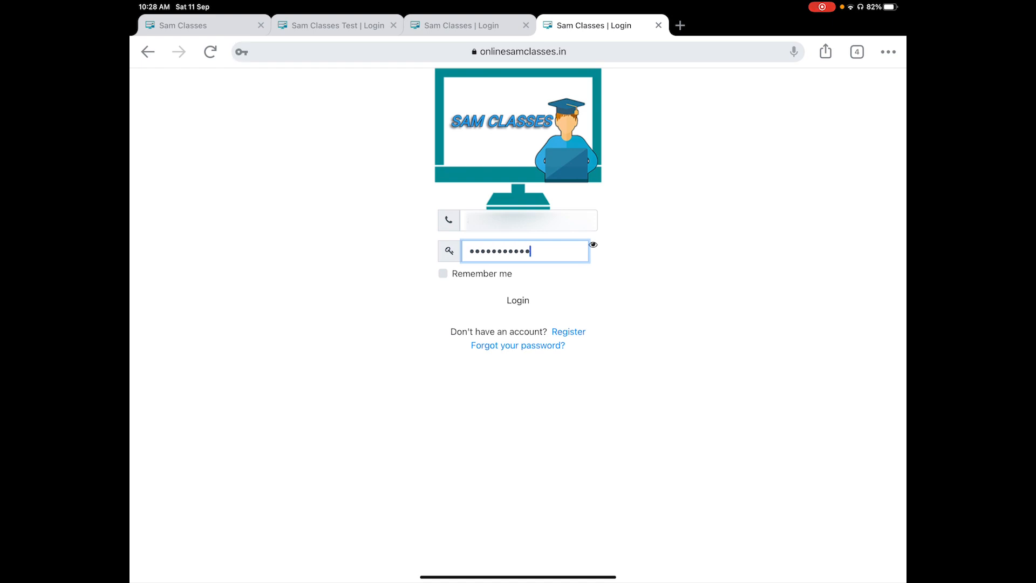
key(backspace)
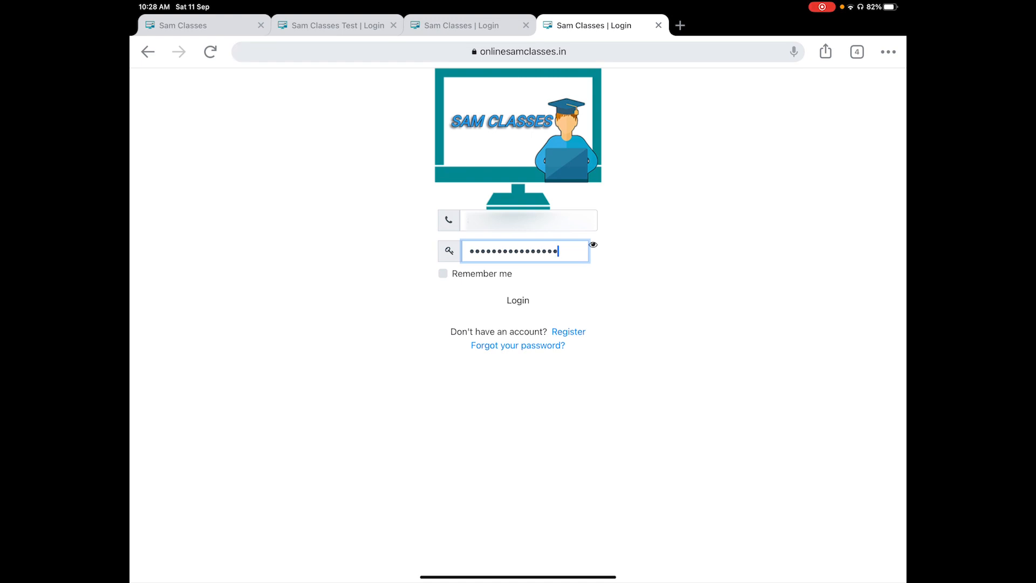
click(518, 300)
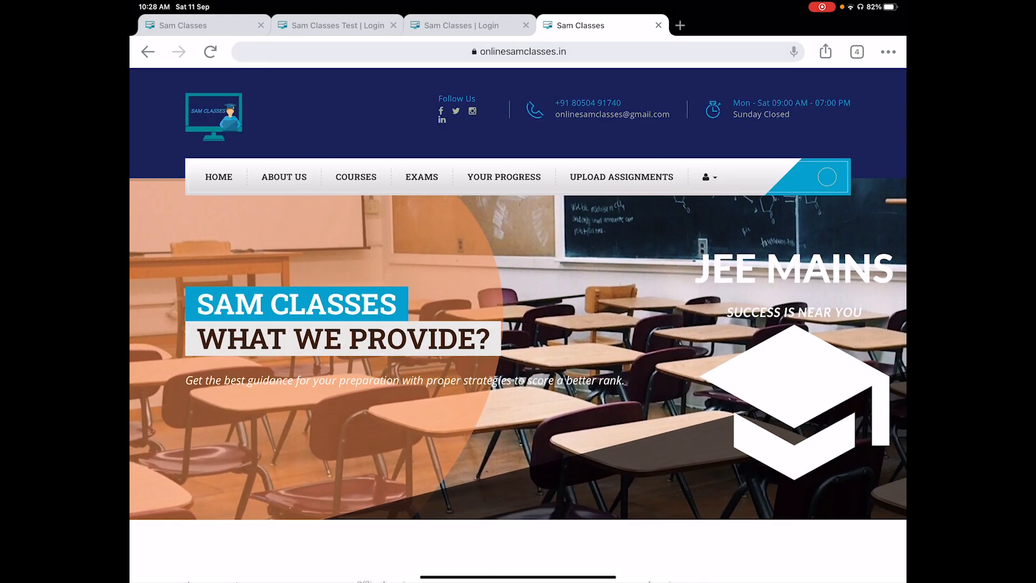